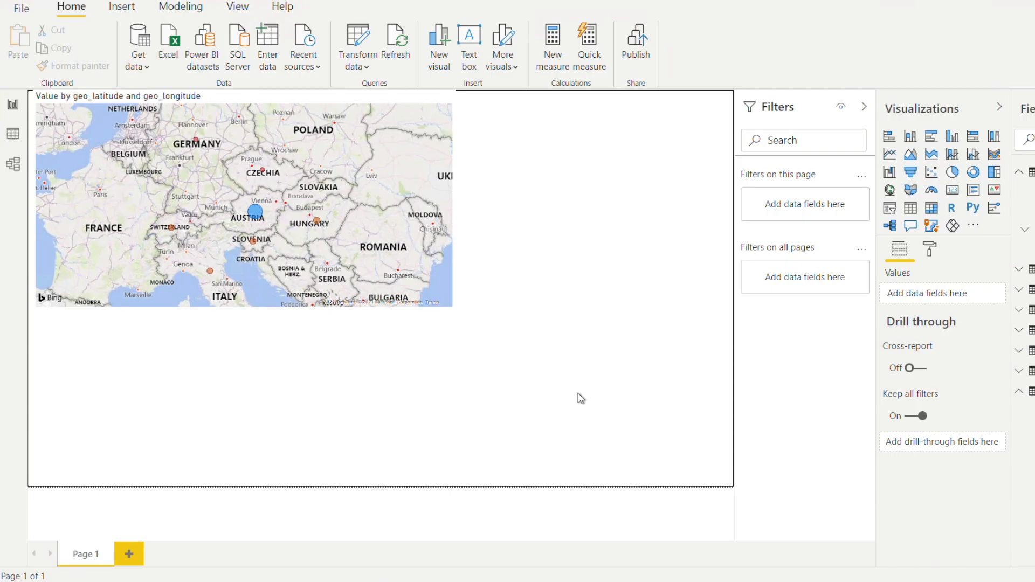
pyautogui.moveTo(889, 207)
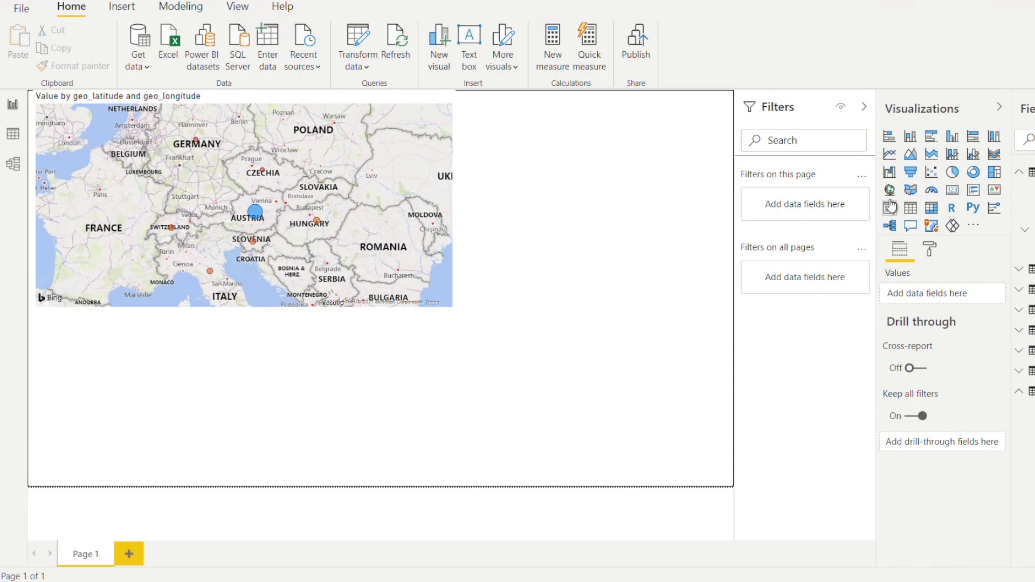